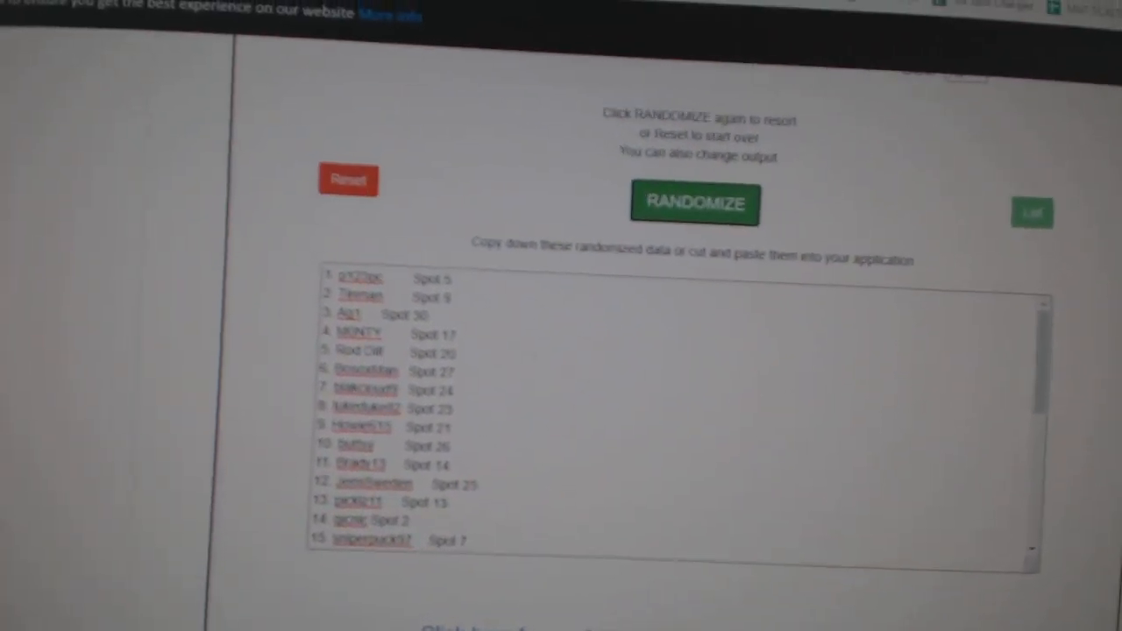
# Step: Highlight the 30 randomized names with spot numbers in the output box
pyautogui.scroll(-3)
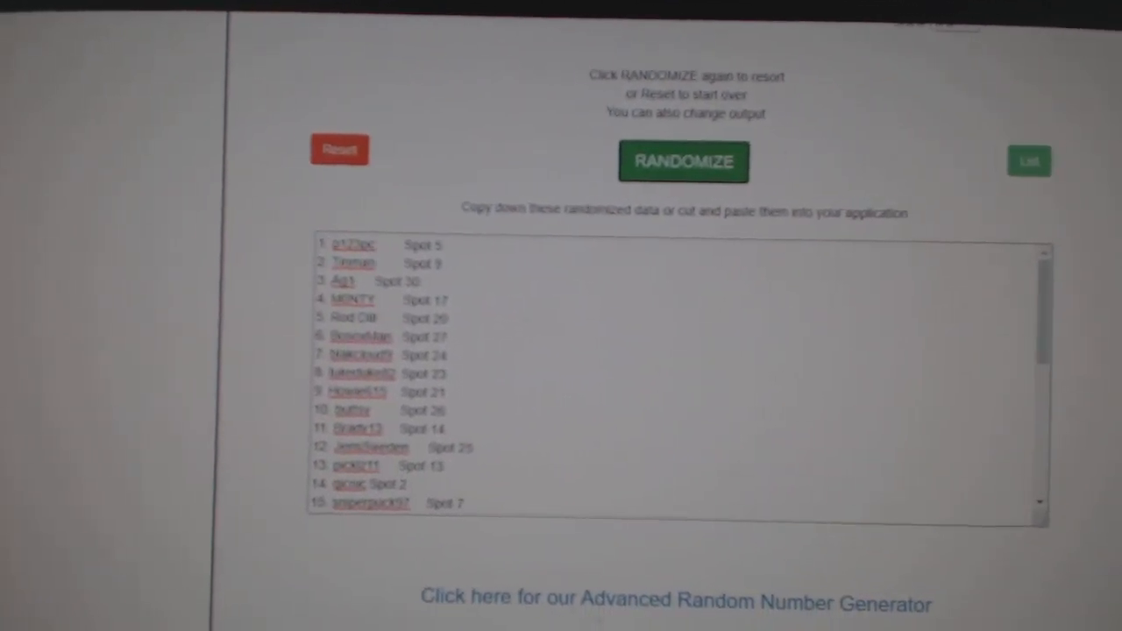
pyautogui.click(683, 161)
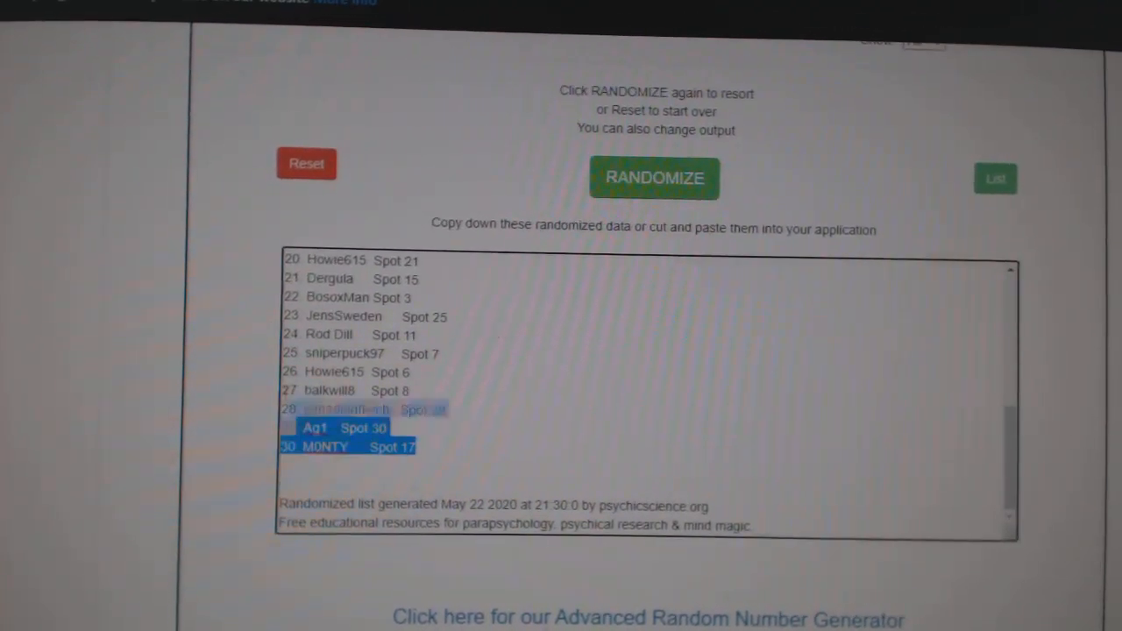
pyautogui.click(654, 177)
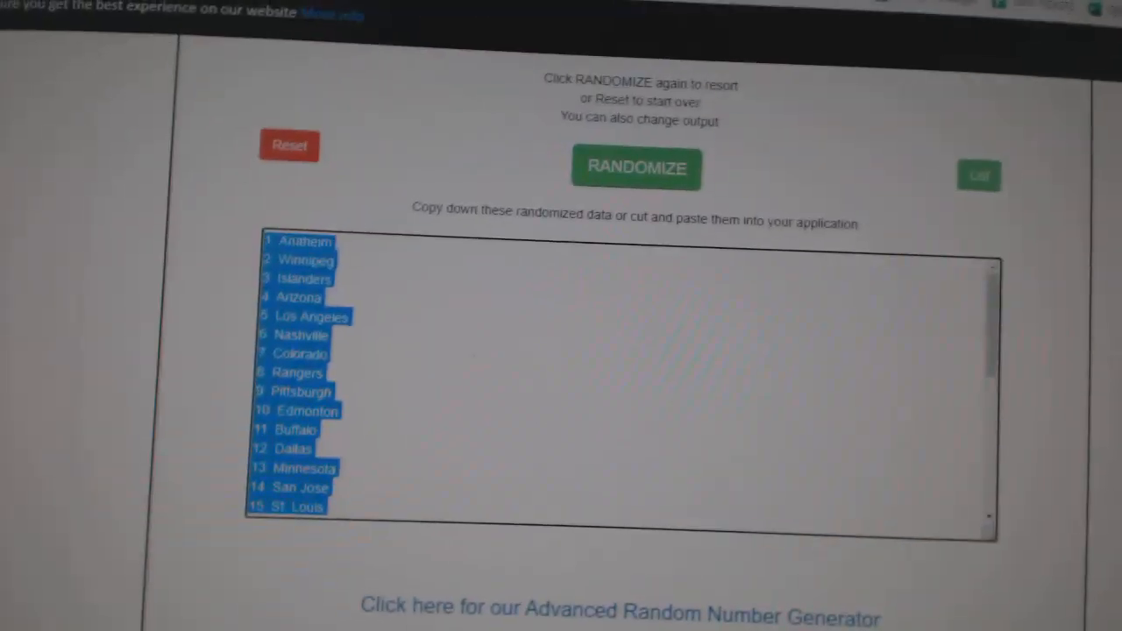
# Step: Randomize the 30 NHL teams again and highlight the reshuffled list
pyautogui.click(622, 146)
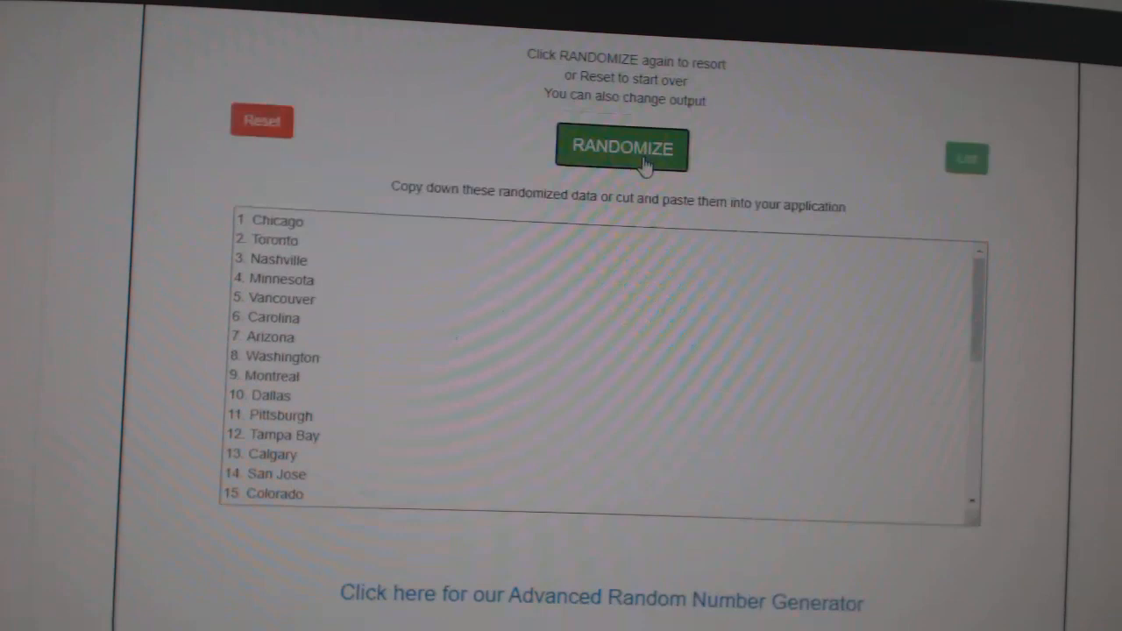
pyautogui.click(622, 148)
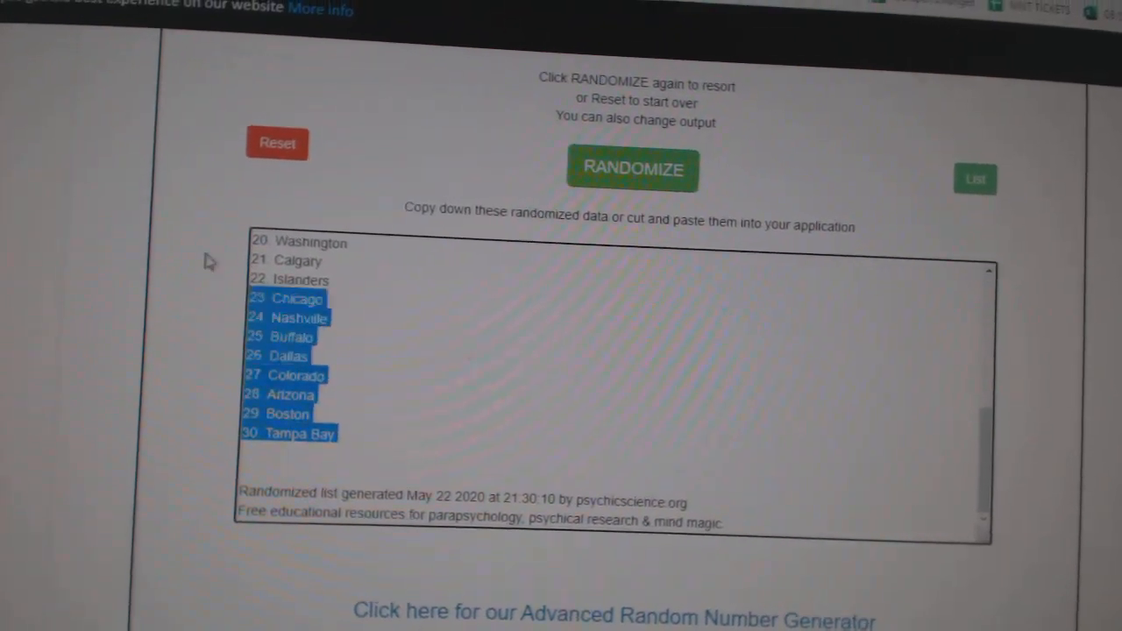
pyautogui.click(648, 168)
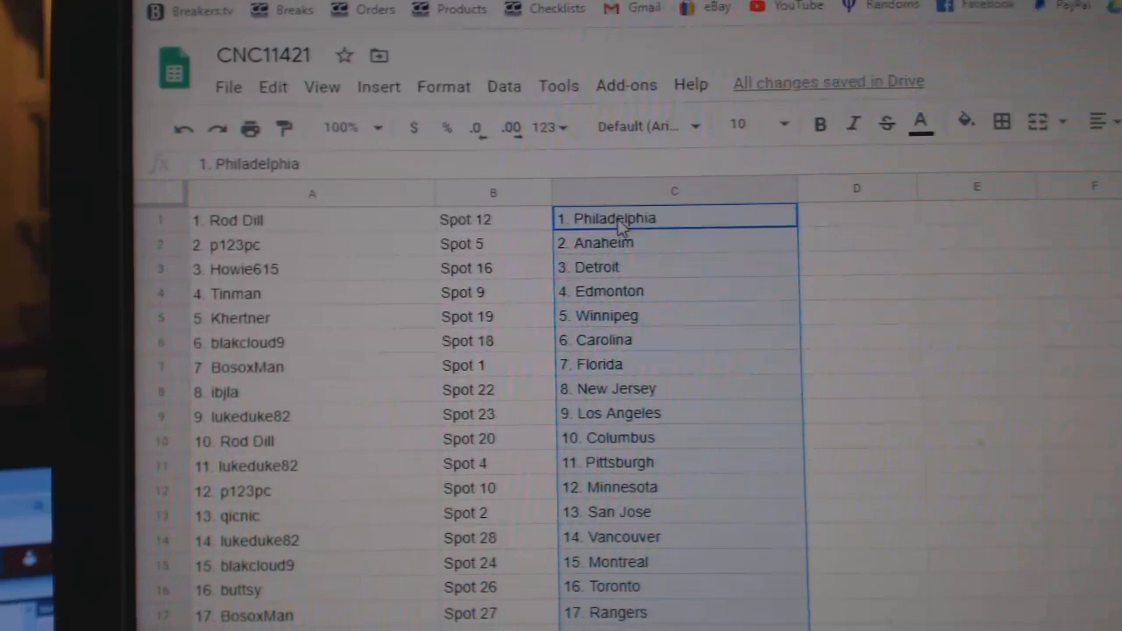
# Step: Deselect the pasted teams in column C and scroll to verify rows 1–30 through Tampa Bay
pyautogui.click(674, 440)
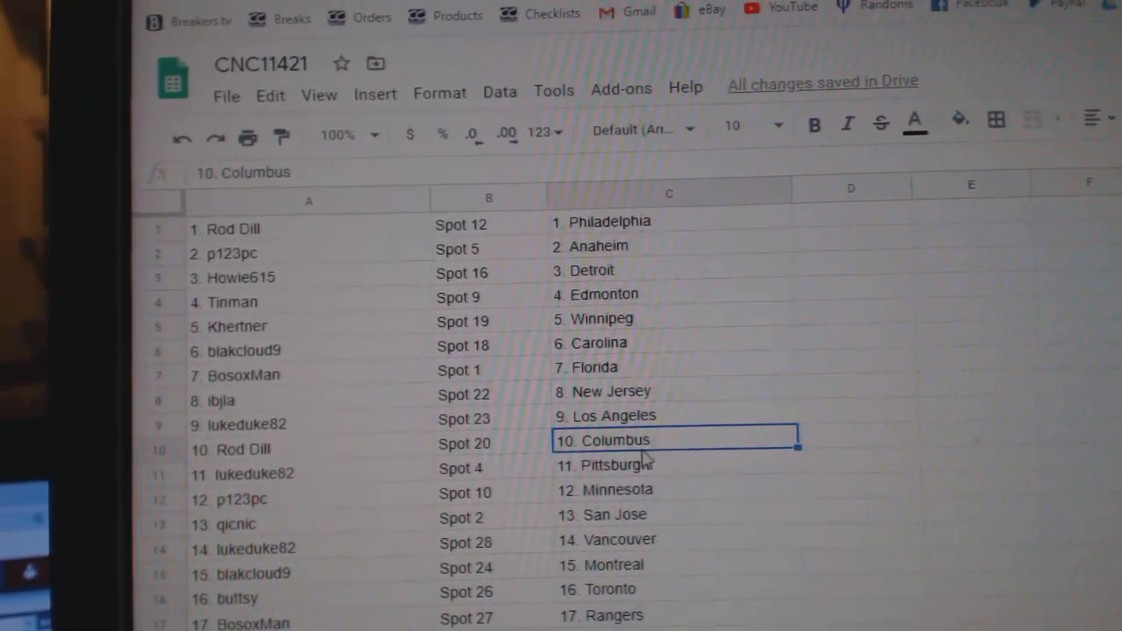
pyautogui.scroll(-3)
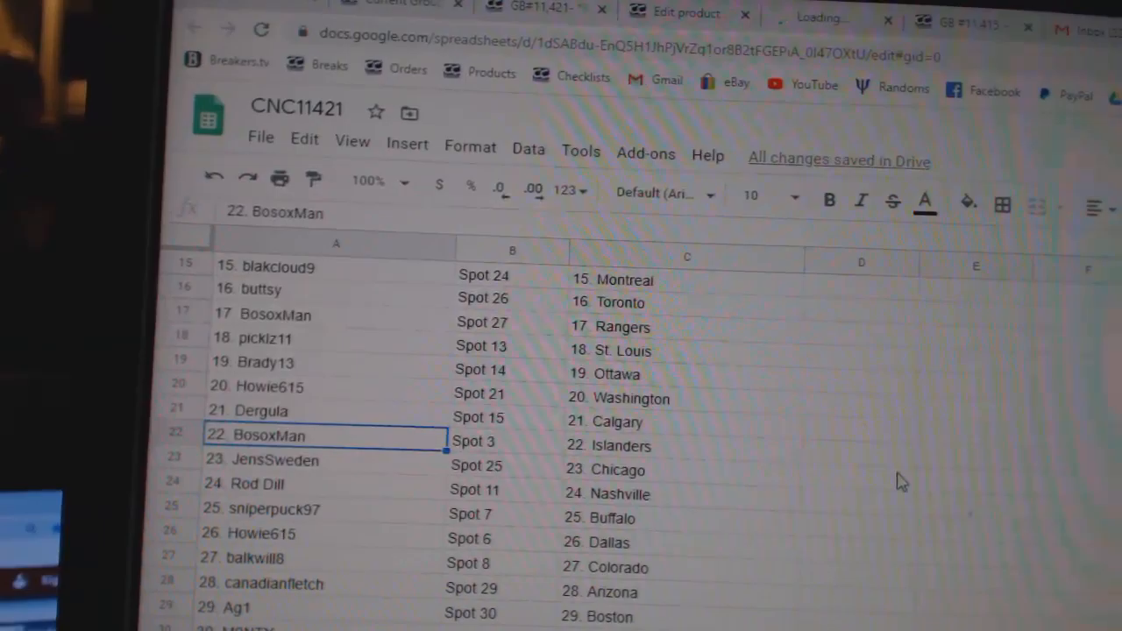
pyautogui.scroll(-3)
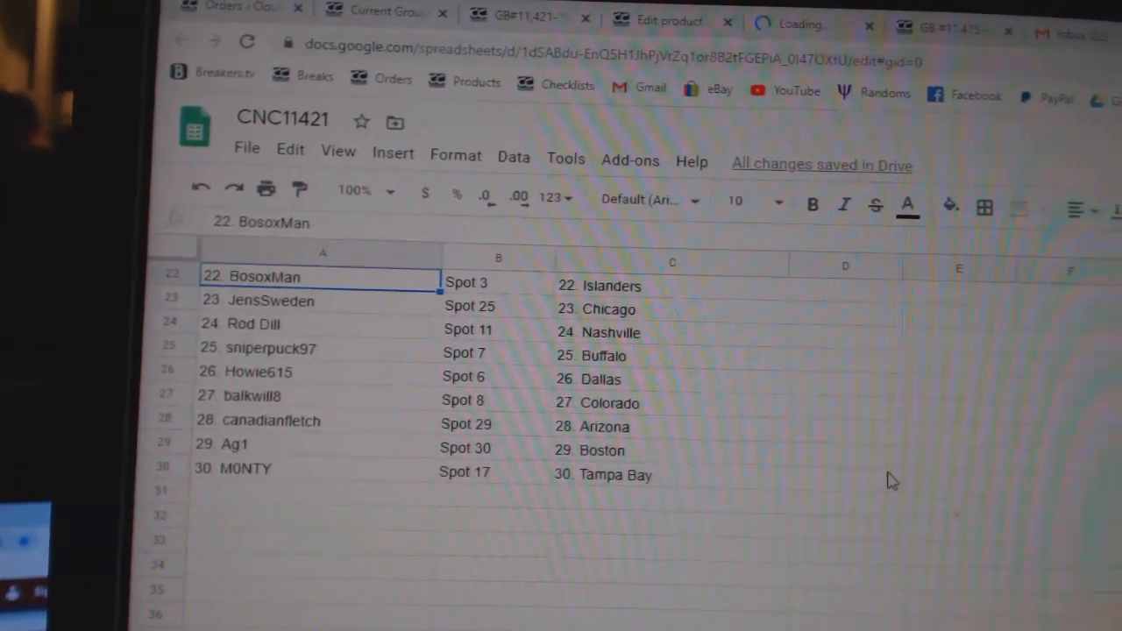